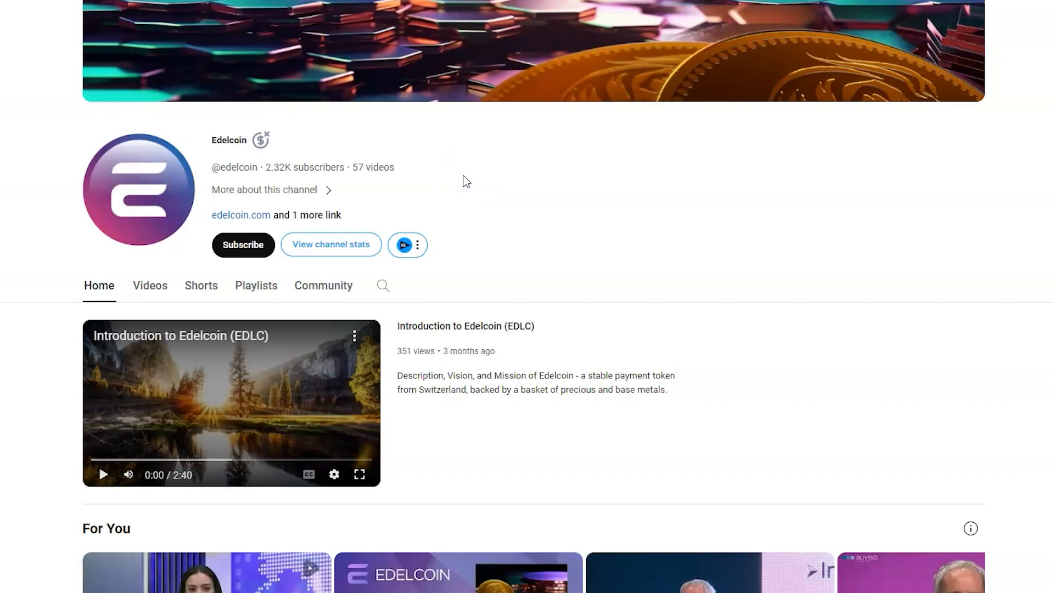
Step: Scroll through Edelcoin's EDLC stats, 24-hour price chart and markets list on Live Coin Watch
{"action": "scroll", "scroll_direction": "down", "scroll_amount": 3}
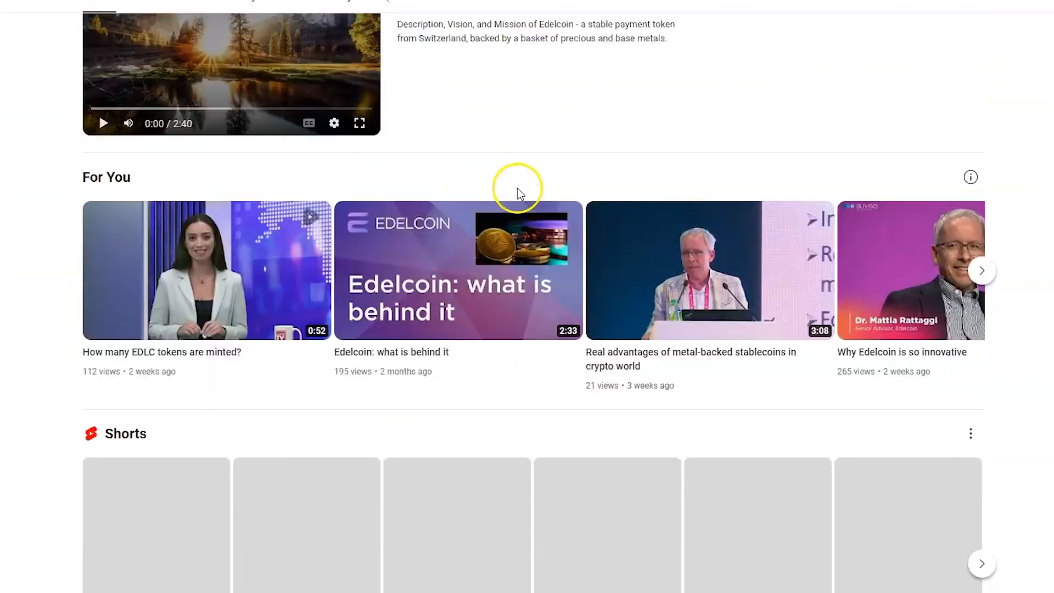
{"action": "scroll", "scroll_direction": "down", "scroll_amount": 3}
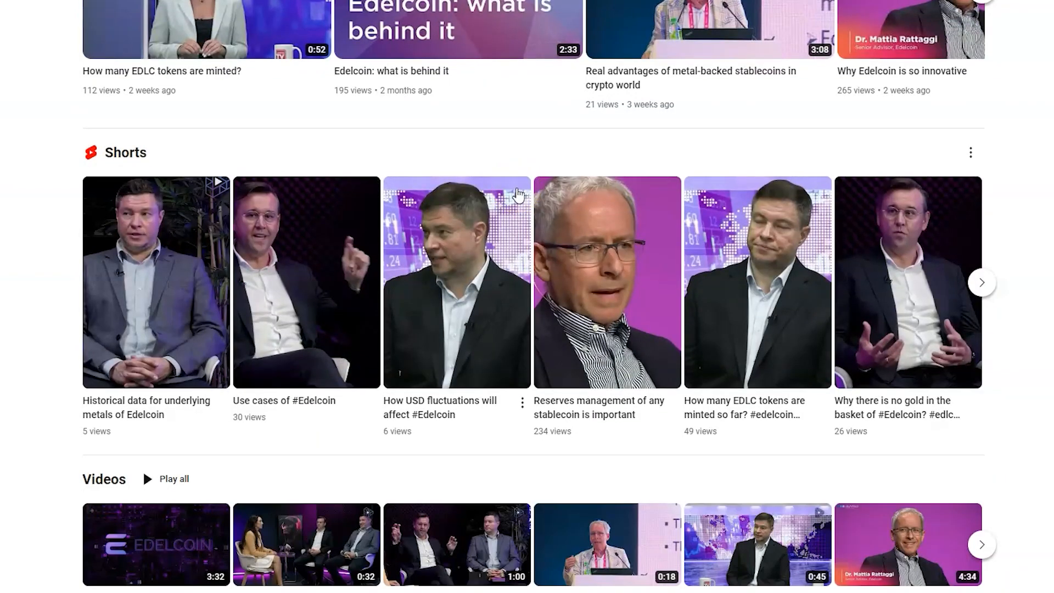
{"action": "scroll", "scroll_direction": "down", "scroll_amount": 3}
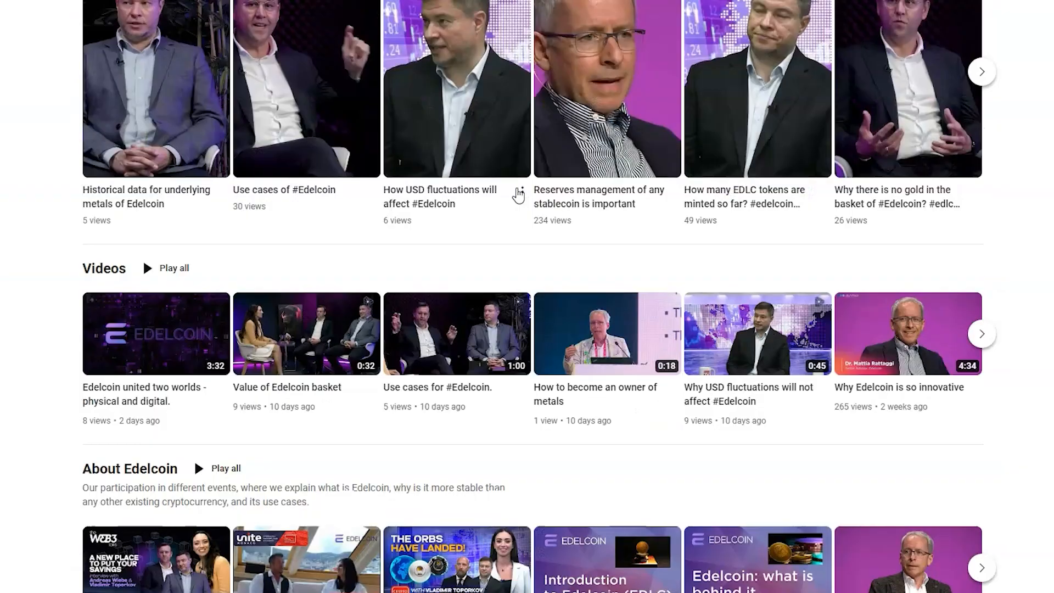
{"action": "scroll", "scroll_direction": "down", "scroll_amount": 3}
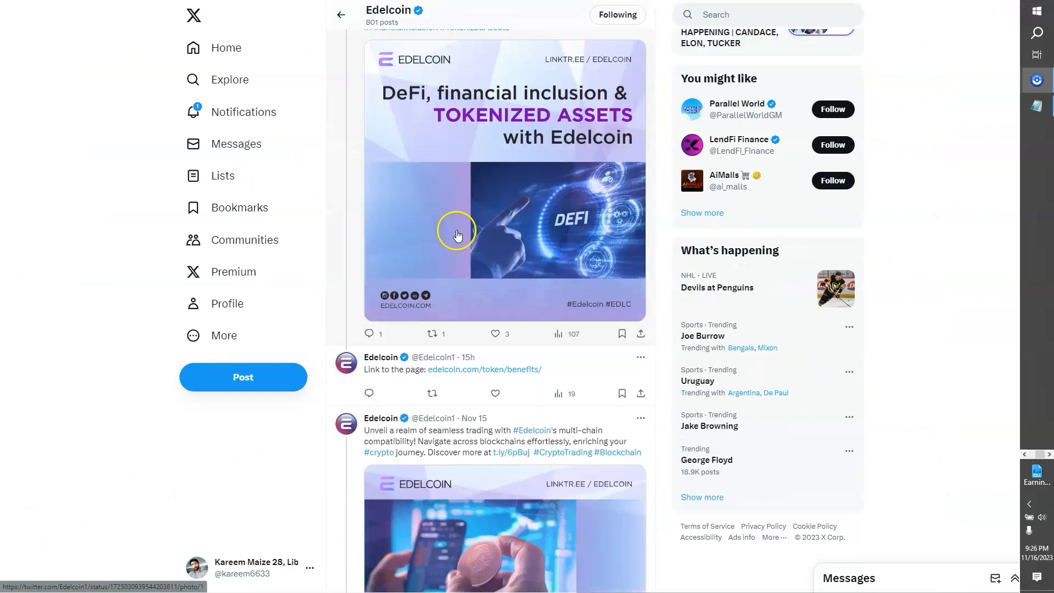
{"action": "scroll", "scroll_direction": "down", "scroll_amount": 3}
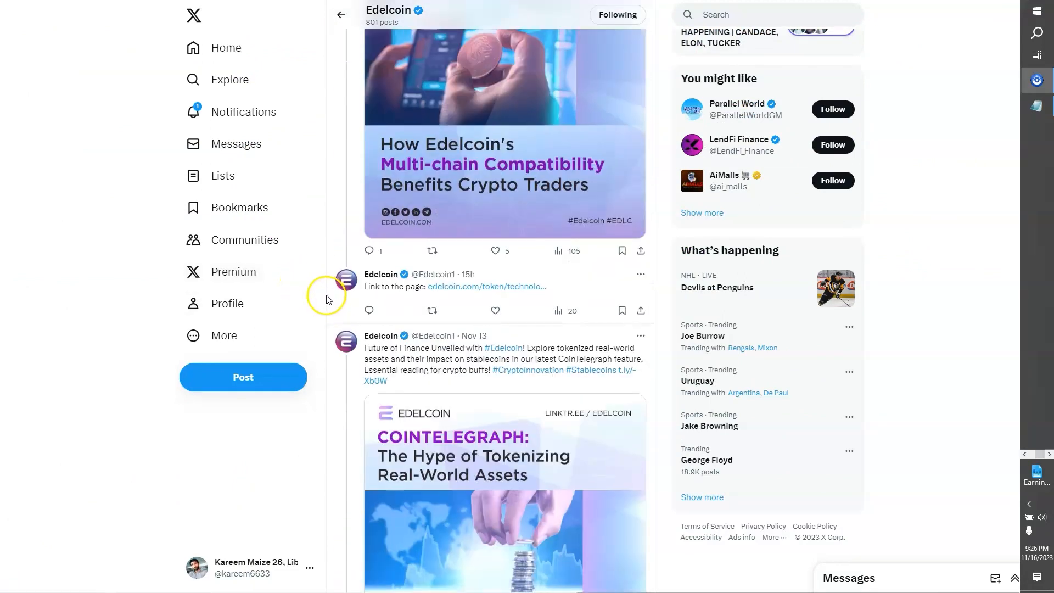
{"action": "scroll", "scroll_direction": "down", "scroll_amount": 3}
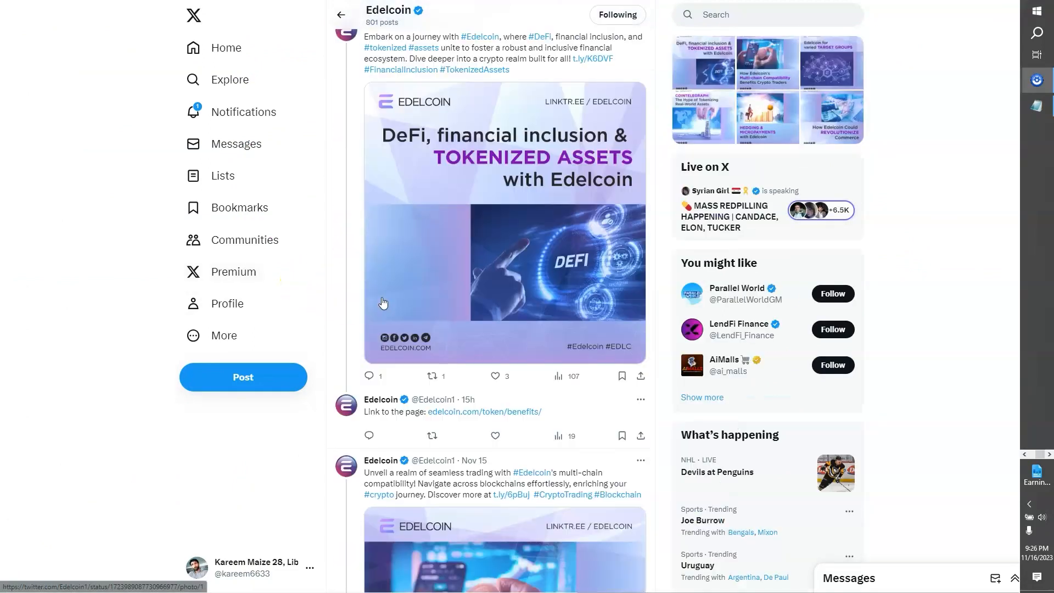
{"action": "scroll", "scroll_direction": "down", "scroll_amount": 3}
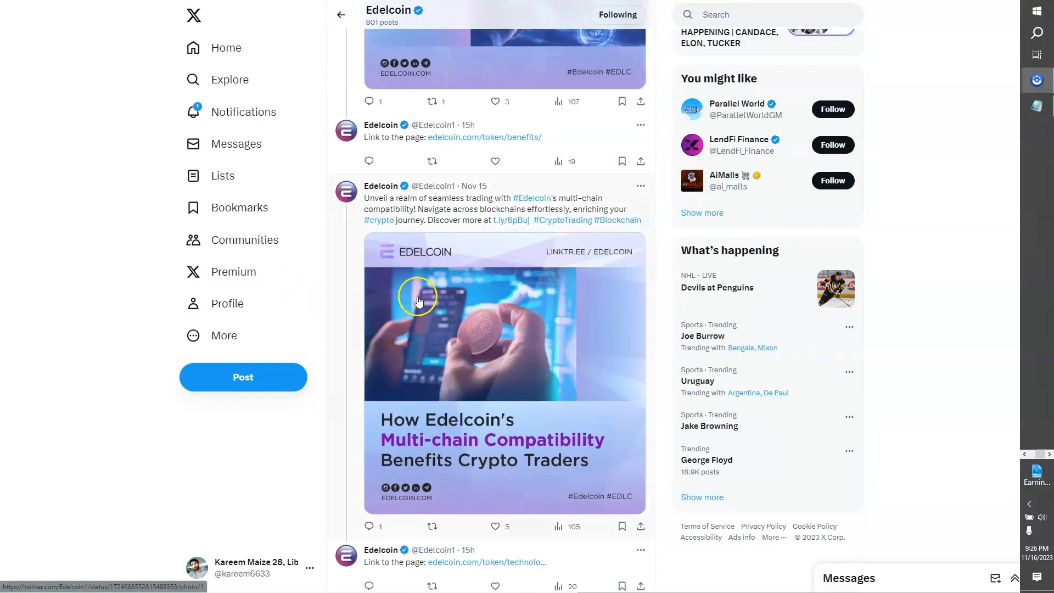
{"action": "scroll", "scroll_direction": "down", "scroll_amount": 3}
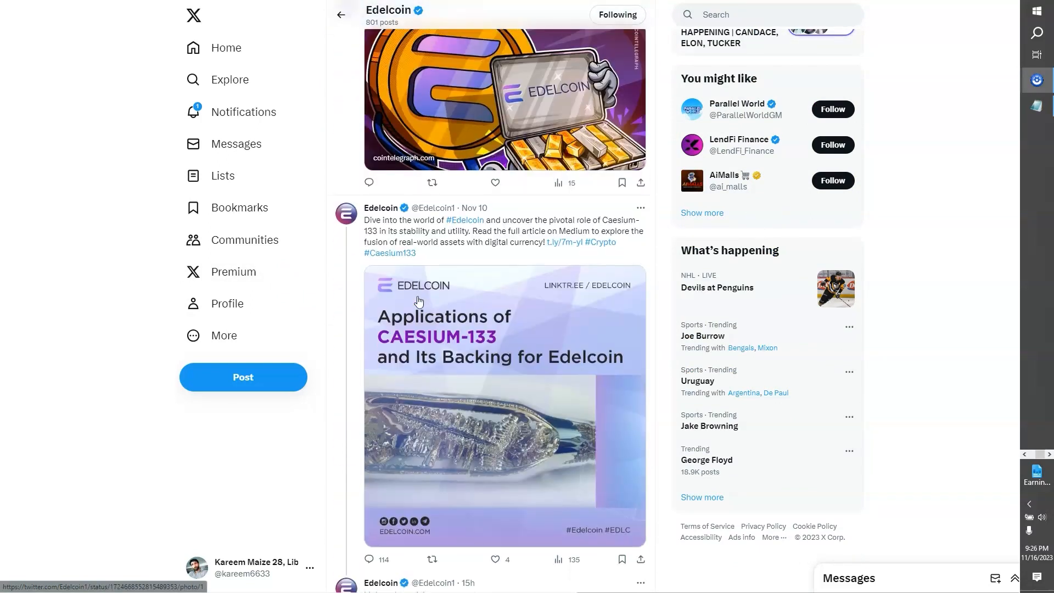
{"action": "scroll", "scroll_direction": "down", "scroll_amount": 3}
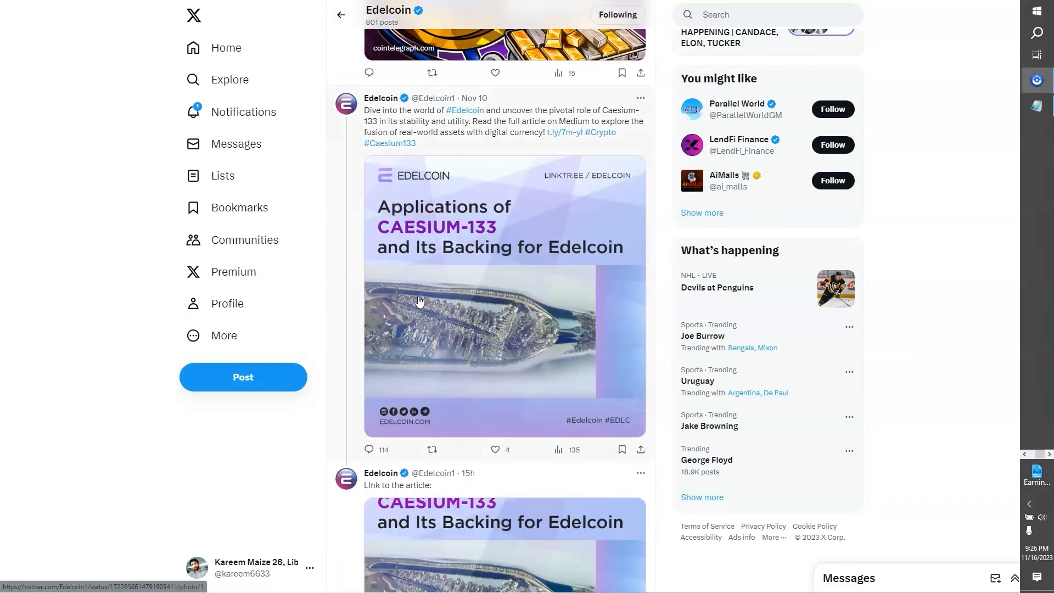
{"action": "scroll", "scroll_direction": "down", "scroll_amount": 3}
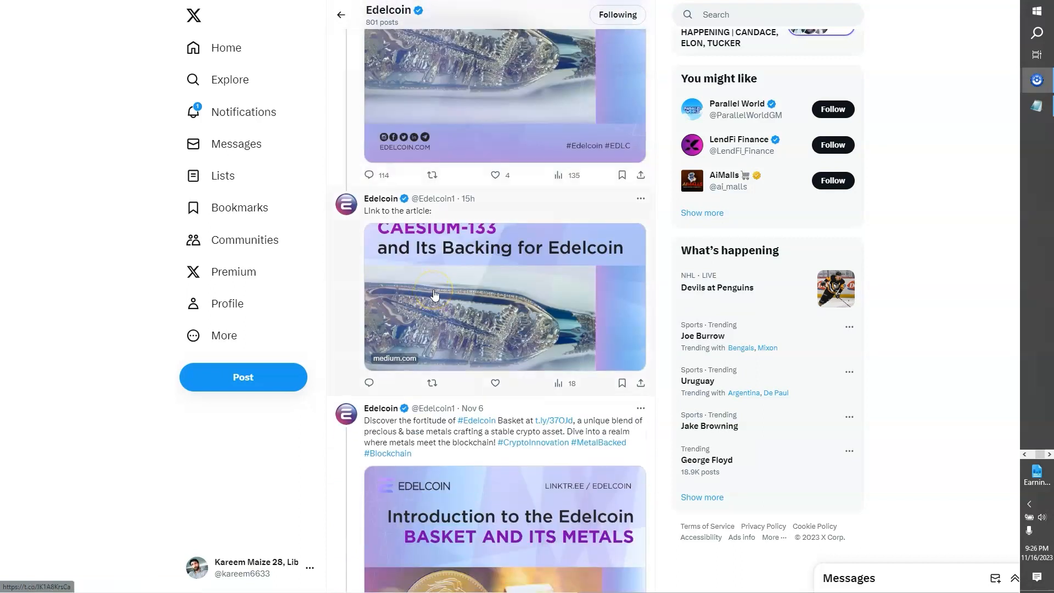
{"action": "scroll", "scroll_direction": "down", "scroll_amount": 3}
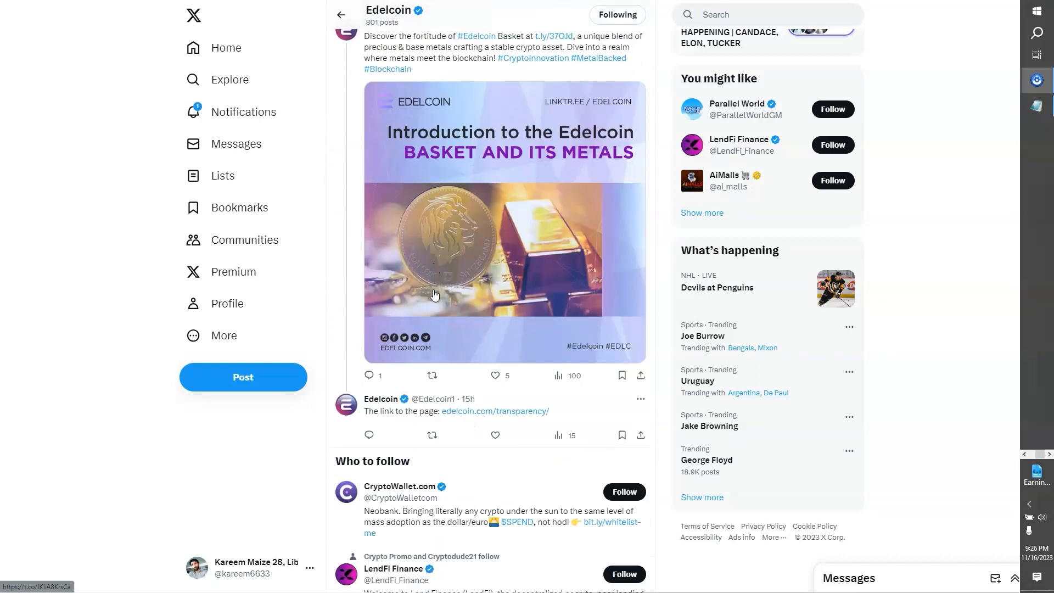
{"action": "scroll", "scroll_direction": "down", "scroll_amount": 3}
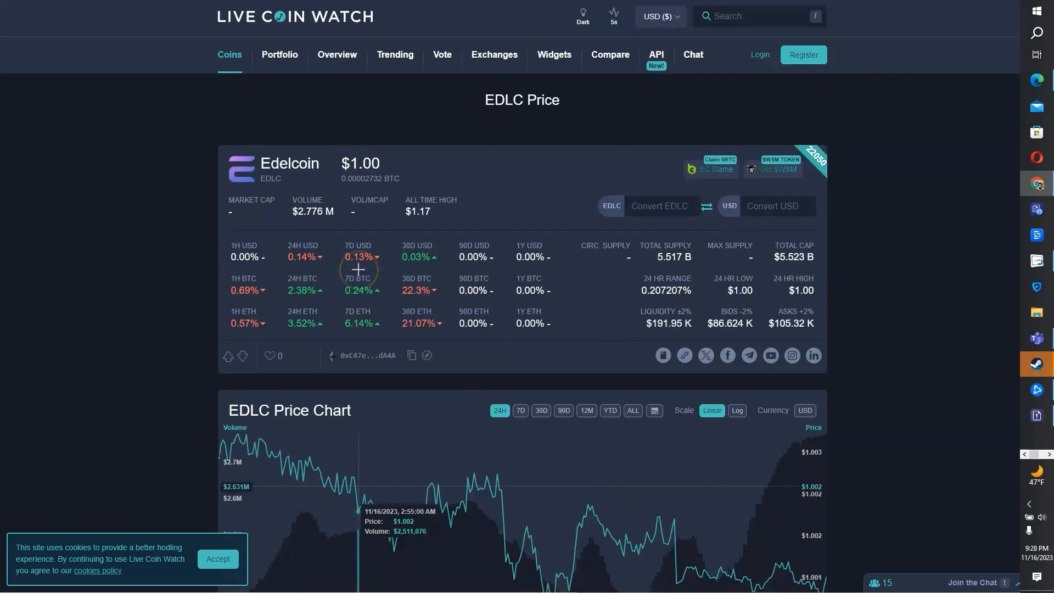
{"action": "scroll", "scroll_direction": "down", "scroll_amount": 3}
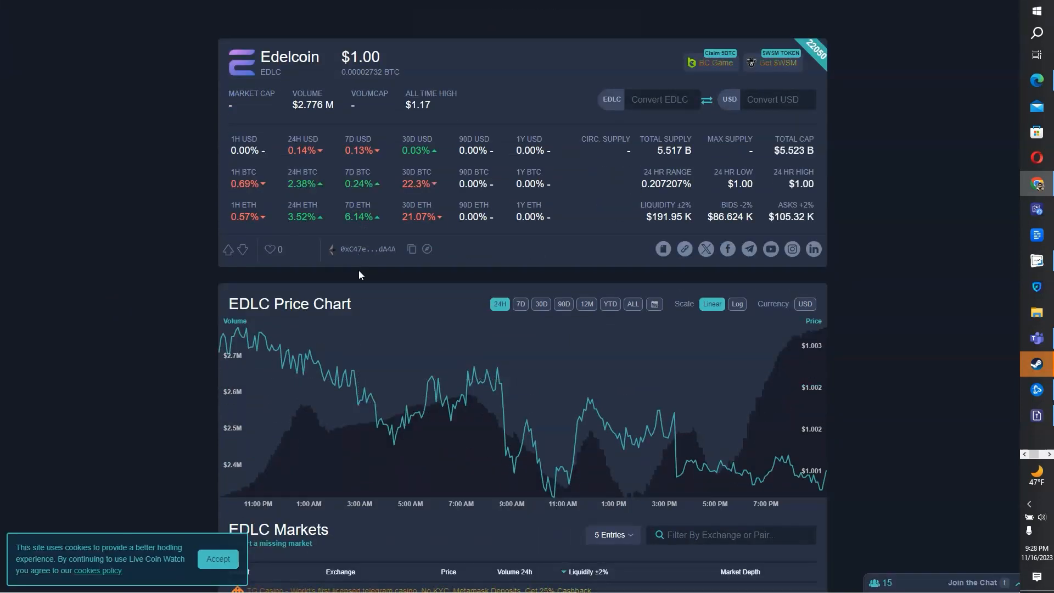
{"action": "scroll", "scroll_direction": "down", "scroll_amount": 3}
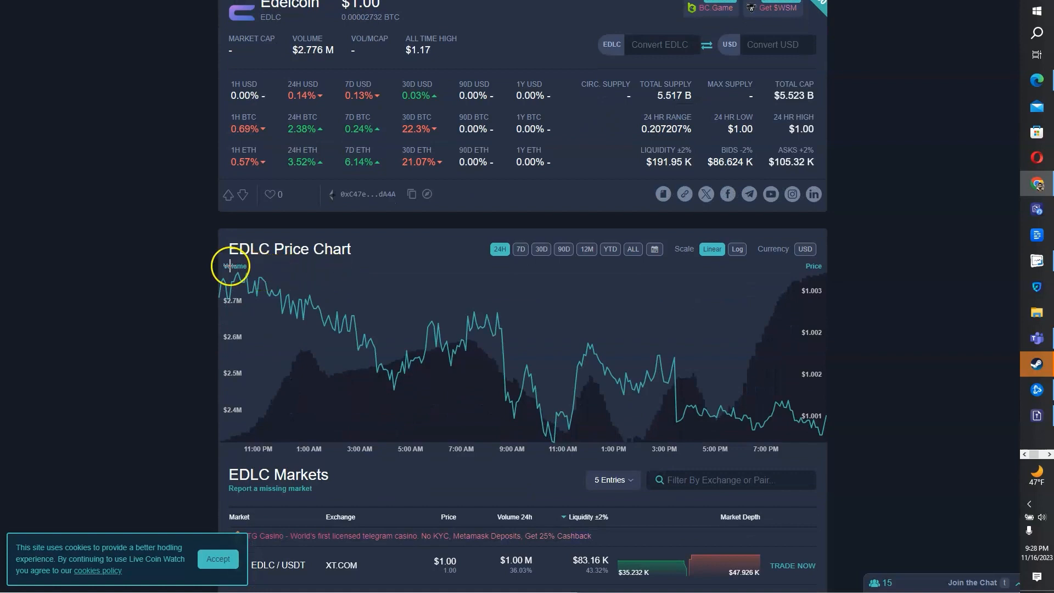
{"action": "scroll", "scroll_direction": "down", "scroll_amount": 3}
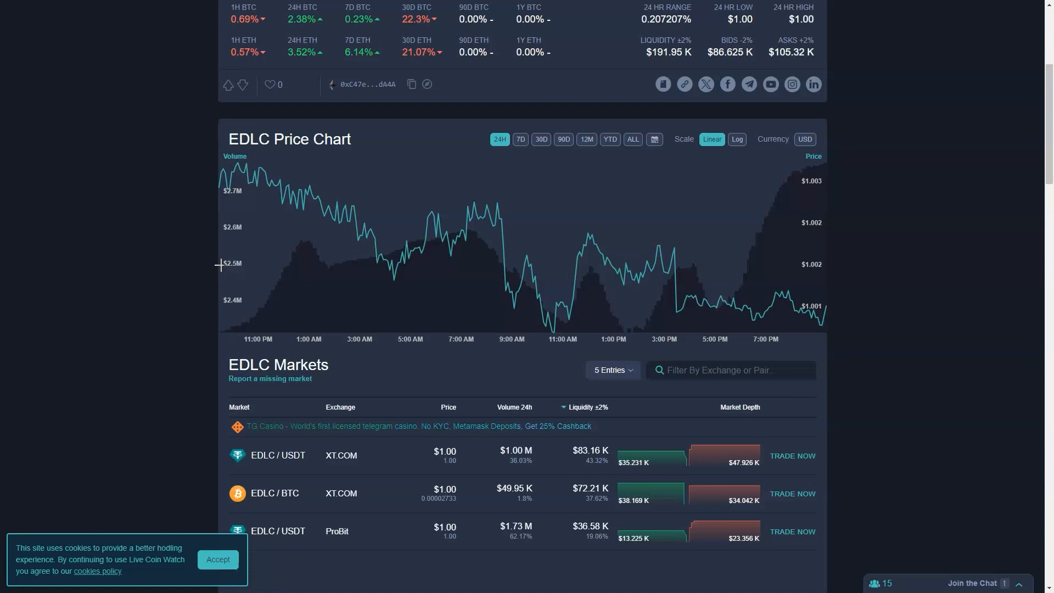
{"action": "scroll", "scroll_direction": "down", "scroll_amount": 3}
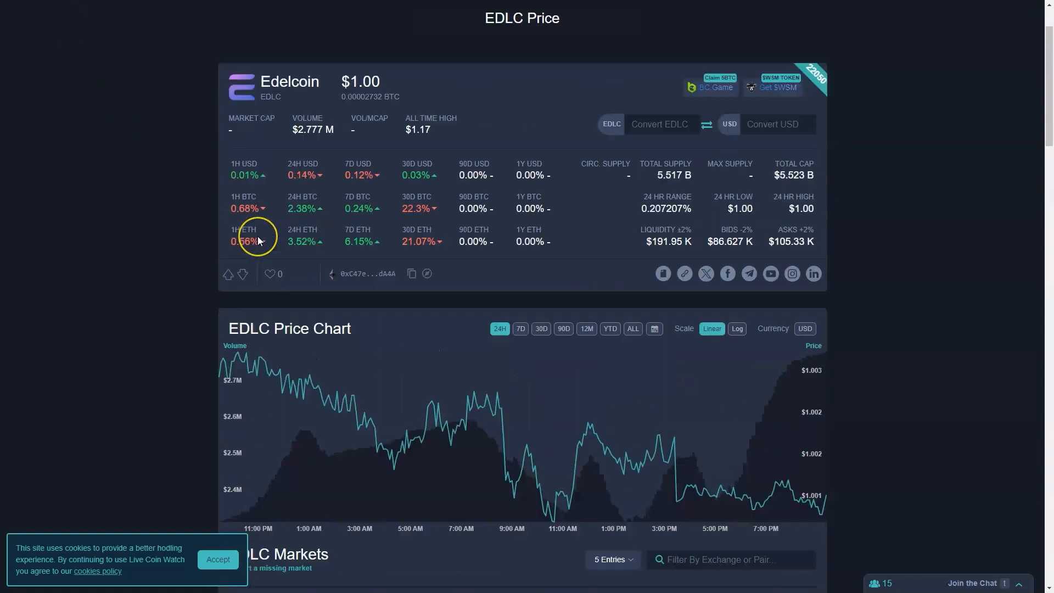
{"action": "scroll", "scroll_direction": "down", "scroll_amount": 3}
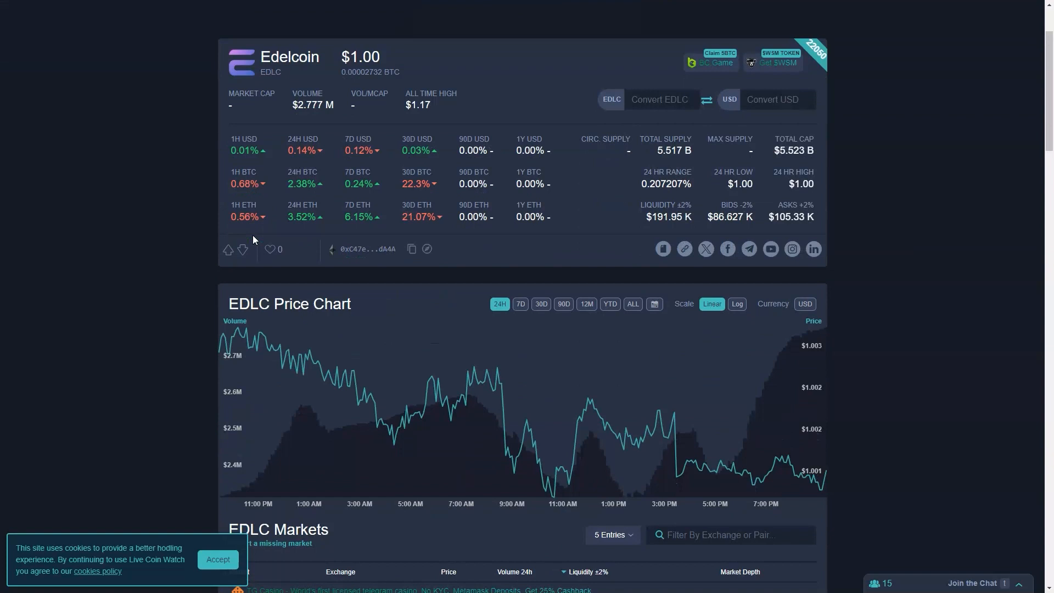
{"action": "scroll", "scroll_direction": "down", "scroll_amount": 3}
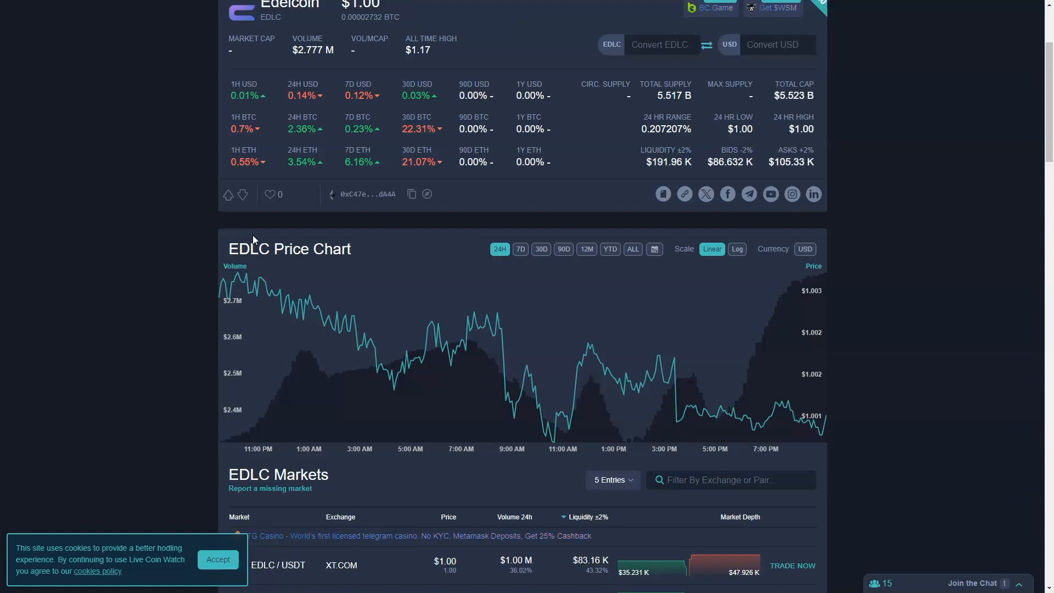
{"action": "scroll", "scroll_direction": "down", "scroll_amount": 3}
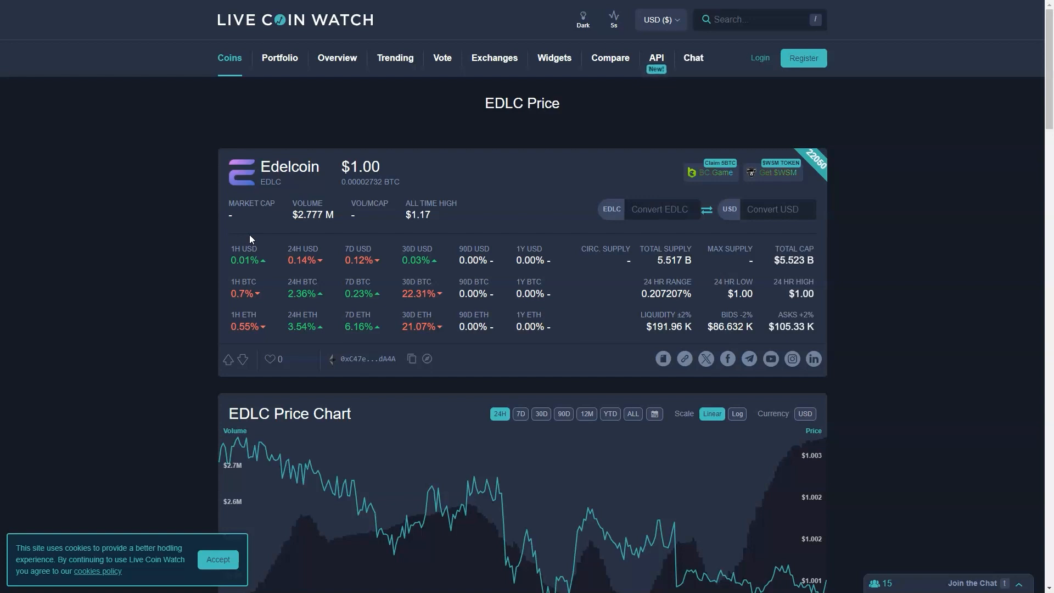
{"action": "mouse_move", "coordinate": [249, 239]}
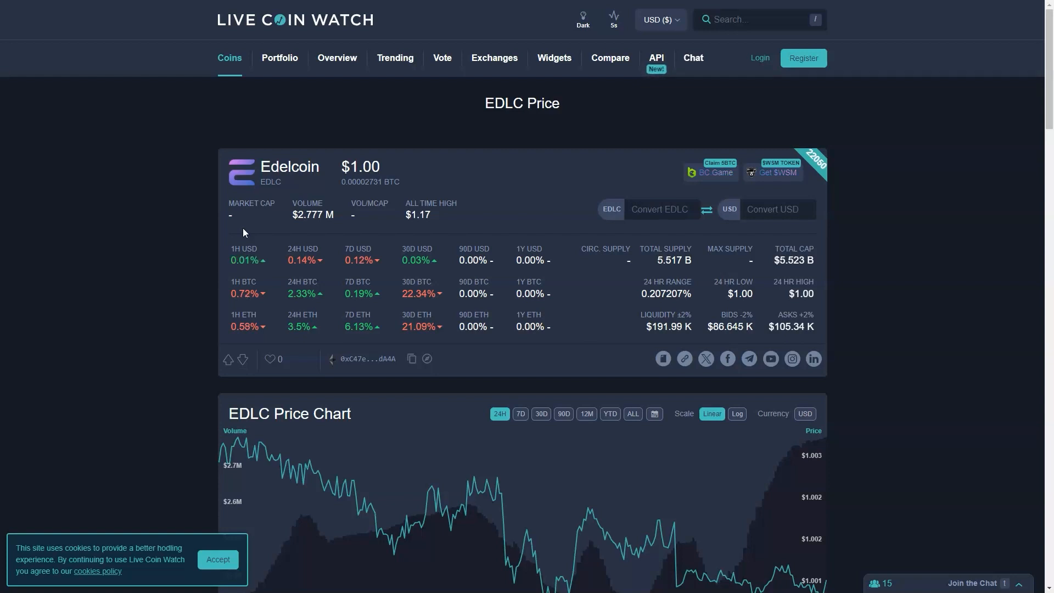
{"action": "scroll", "scroll_direction": "down", "scroll_amount": 3}
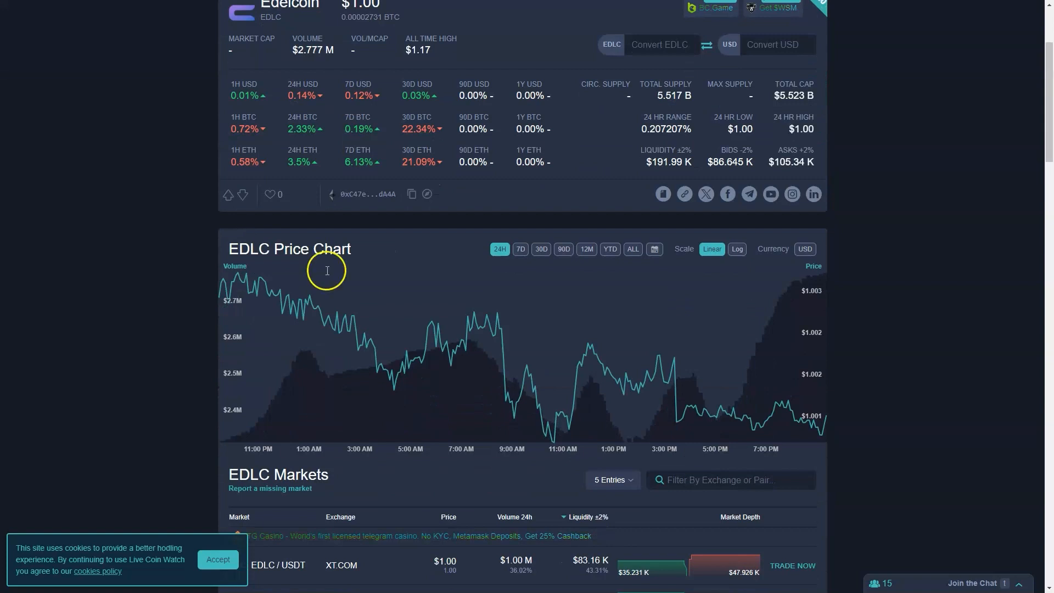
{"action": "mouse_move", "coordinate": [592, 287]}
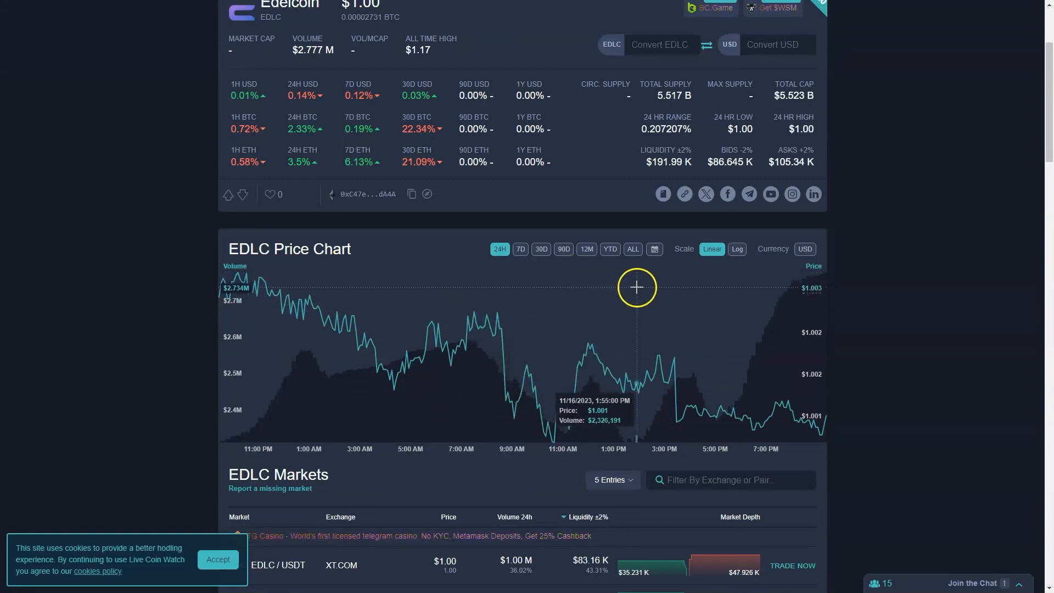
{"action": "mouse_move", "coordinate": [643, 287]}
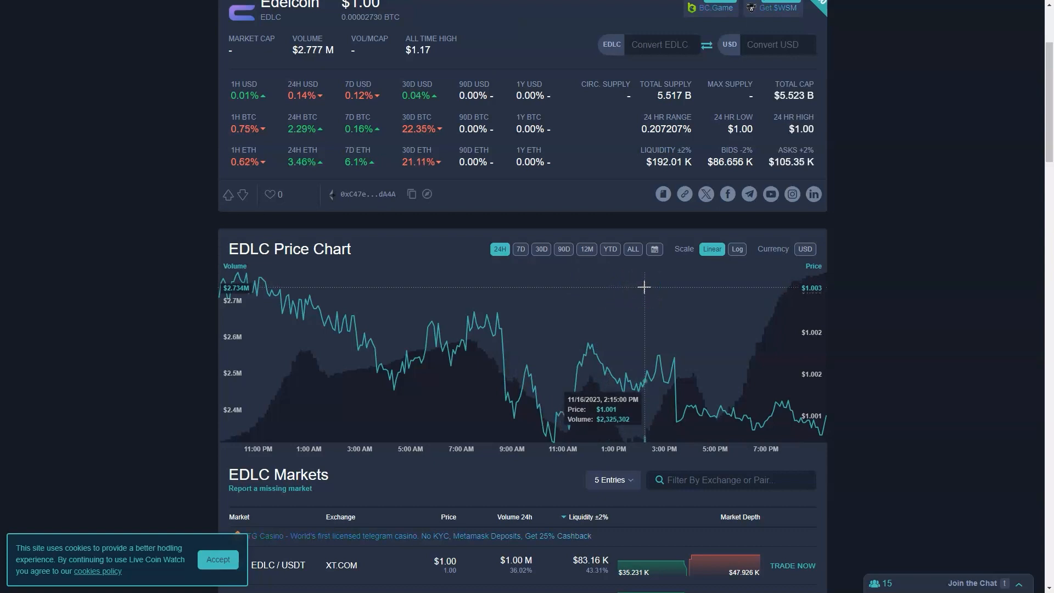
{"action": "mouse_move", "coordinate": [639, 284]}
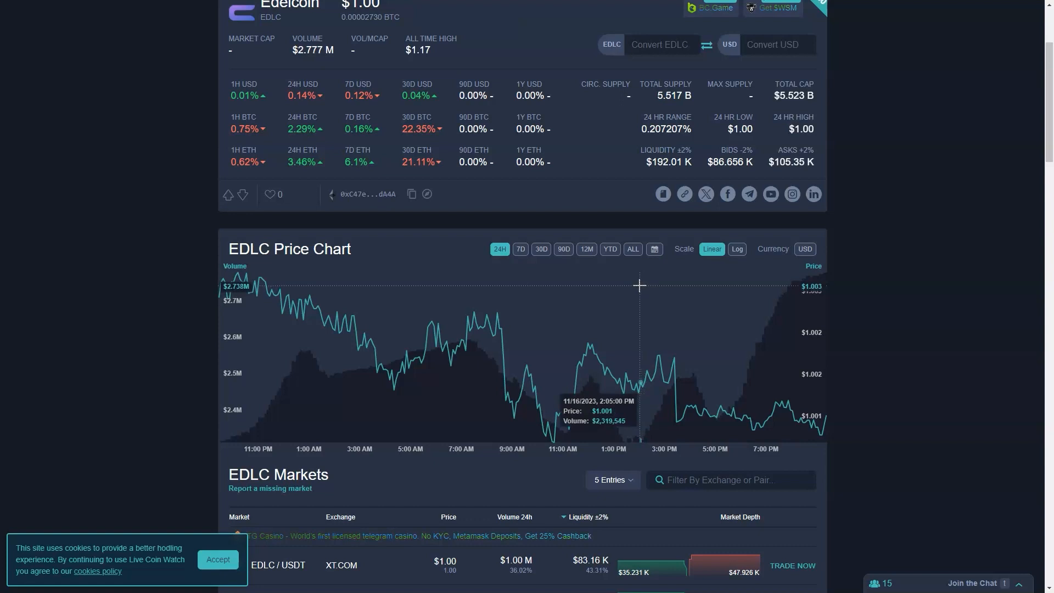
{"action": "mouse_move", "coordinate": [636, 285]}
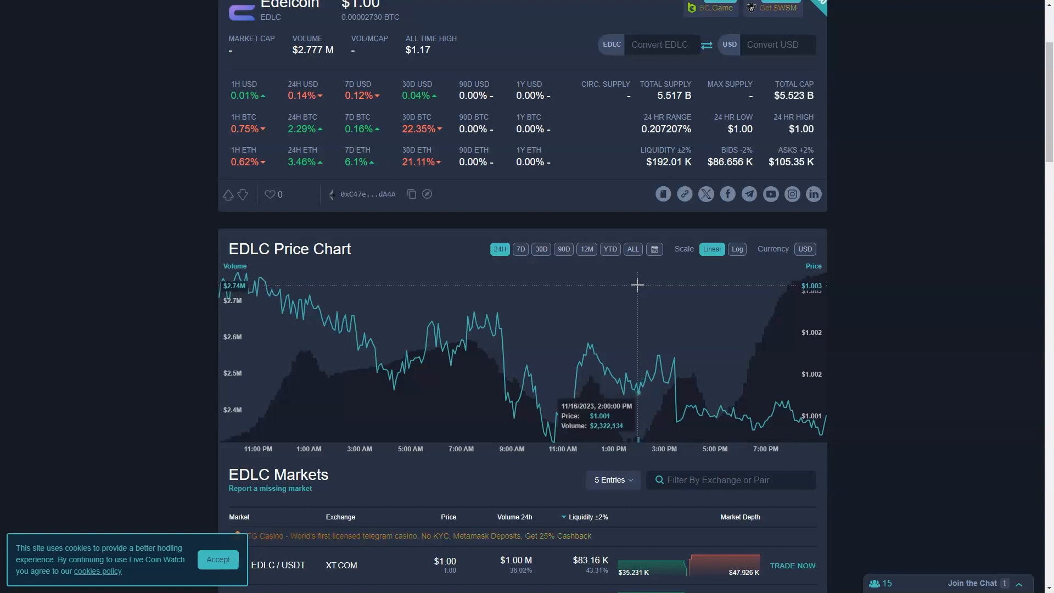
{"action": "mouse_move", "coordinate": [659, 286]}
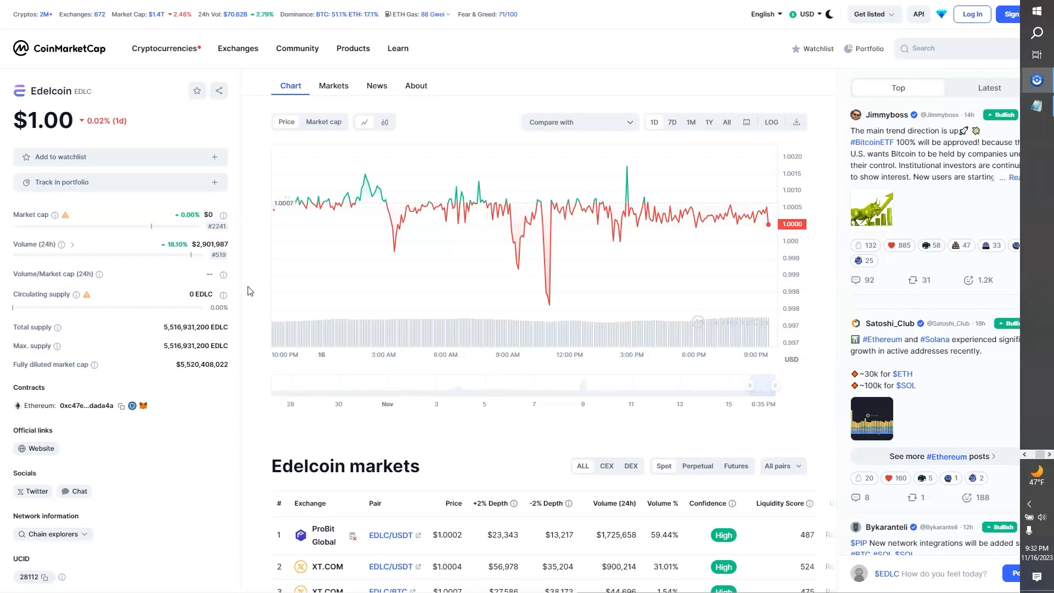
Step: Scroll CoinMarketCap's Edelcoin page past the markets table to the About Edelcoin description
{"action": "scroll", "scroll_direction": "down", "scroll_amount": 3}
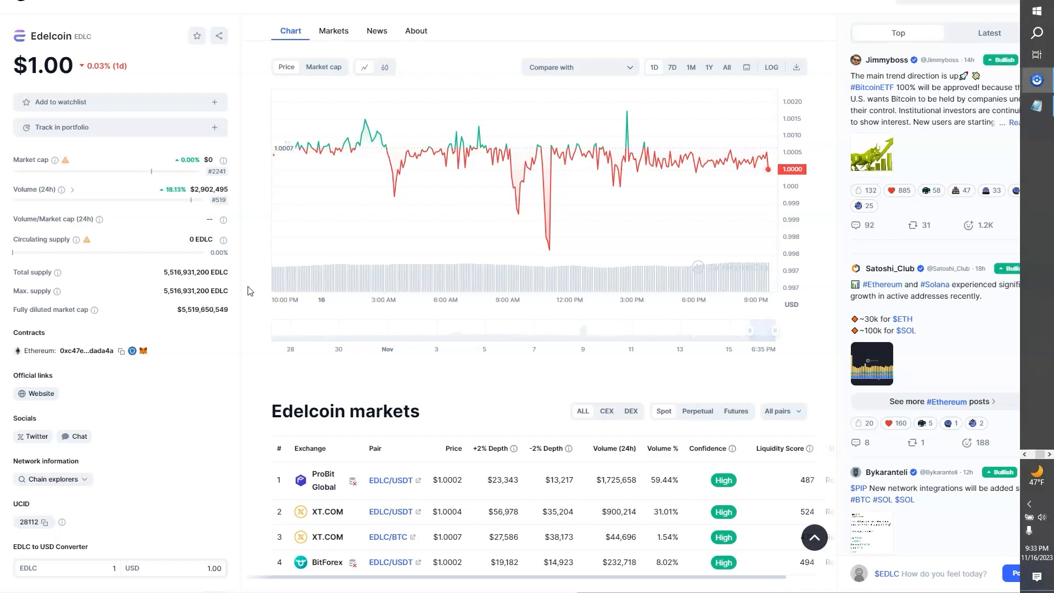
{"action": "scroll", "scroll_direction": "down", "scroll_amount": 3}
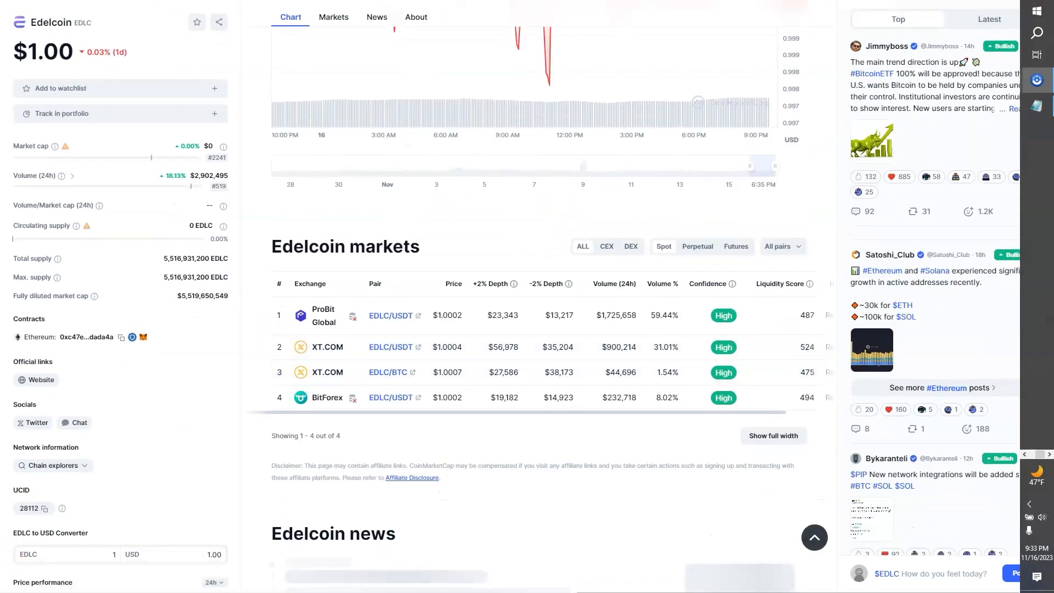
{"action": "left_click", "coordinate": [376, 17]}
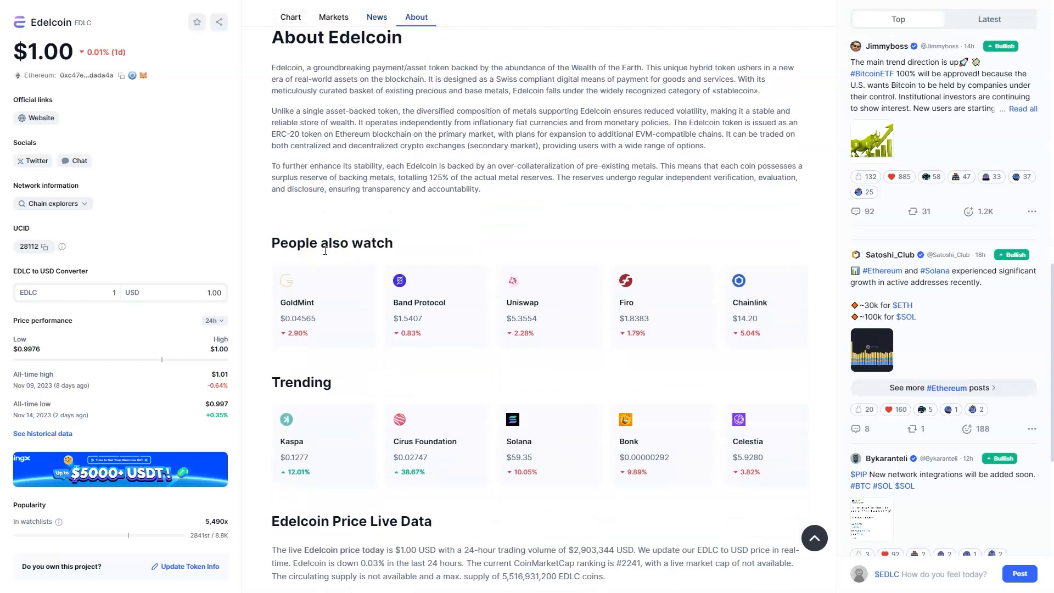
{"action": "scroll", "scroll_direction": "down", "scroll_amount": 3}
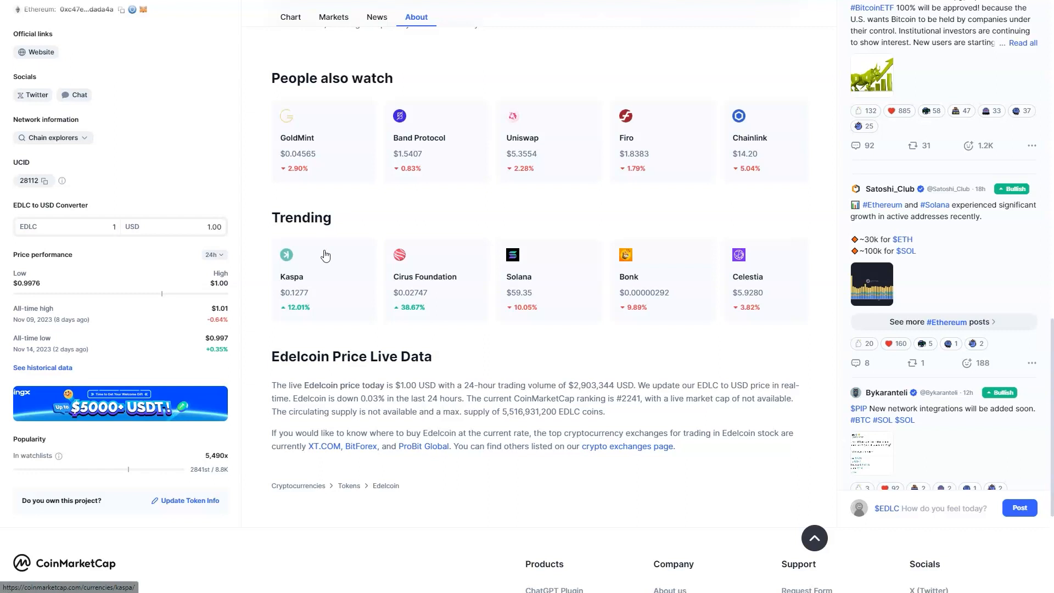
{"action": "left_click", "coordinate": [376, 16]}
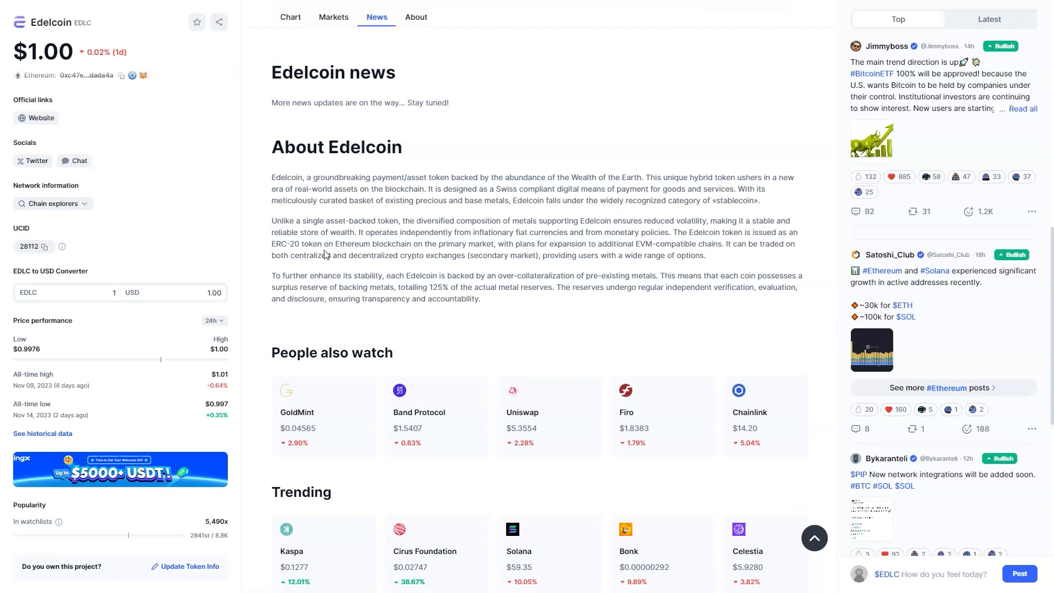
{"action": "scroll", "scroll_direction": "down", "scroll_amount": 3}
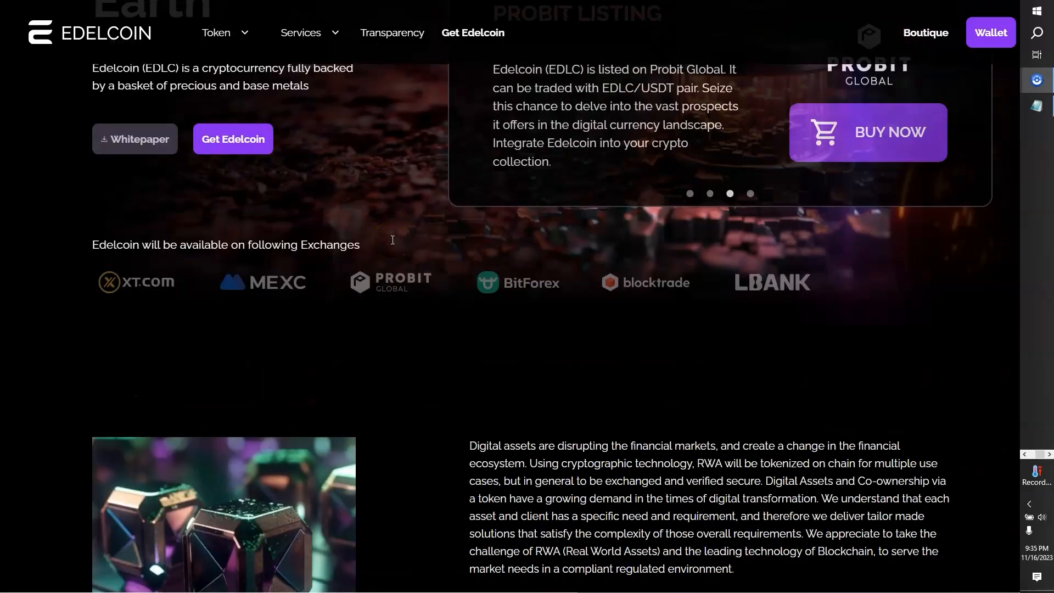
Step: Scroll the edelcoin.com homepage past the exchange logos to the Reliable, Sustainable, Solid section
{"action": "scroll", "scroll_direction": "down", "scroll_amount": 3}
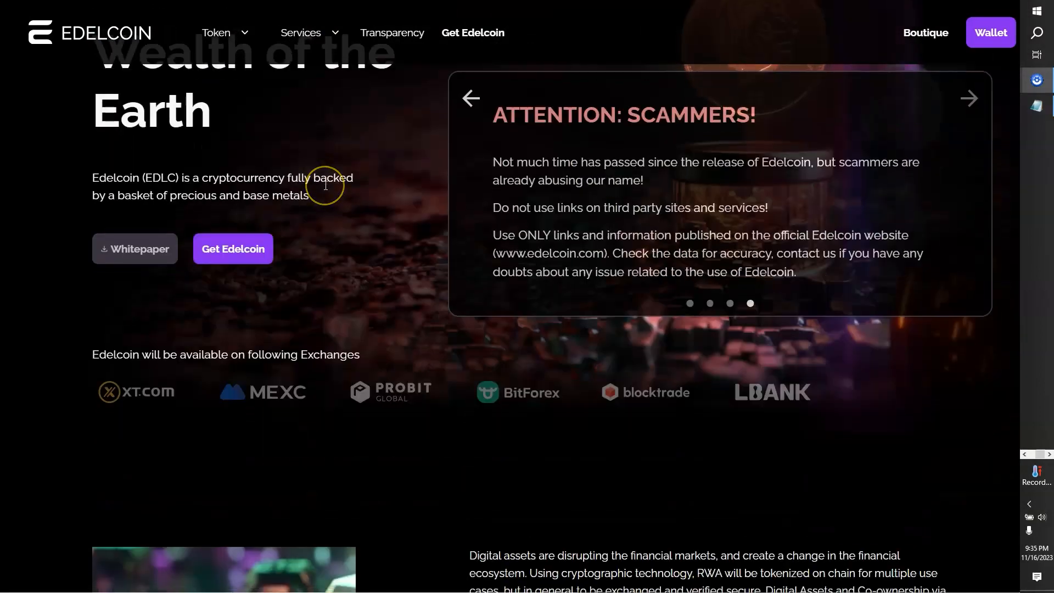
{"action": "scroll", "scroll_direction": "down", "scroll_amount": 3}
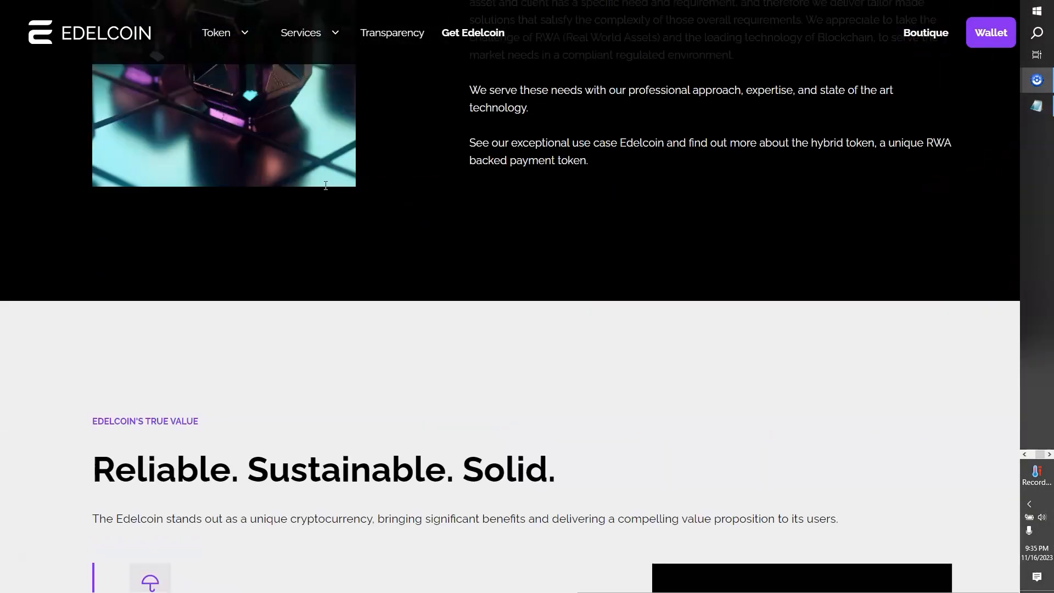